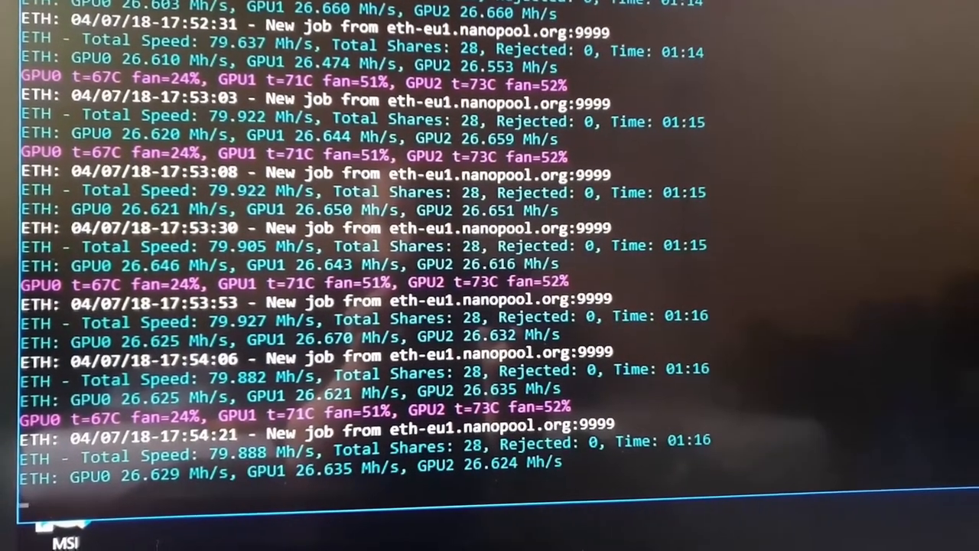
Enter the 3-GPU rig's total hashrate (3 × 30 MH/s) and a lower $/kWh electricity cost
scroll("down", 3)
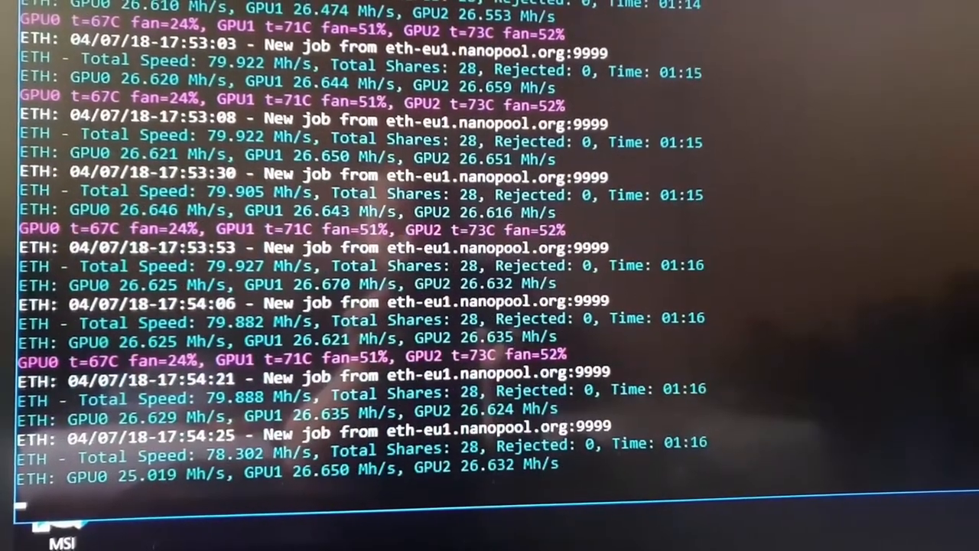
scroll("up", 3)
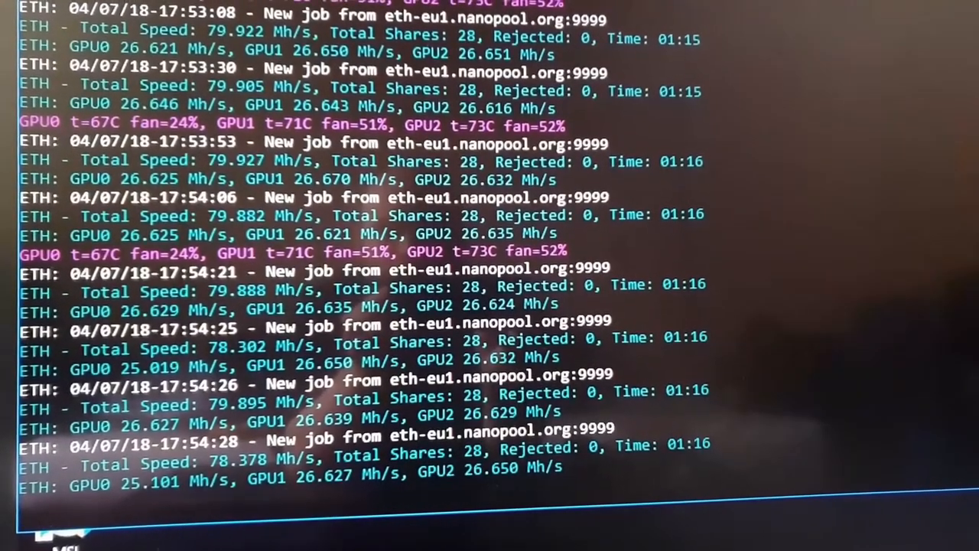
scroll("down", 3)
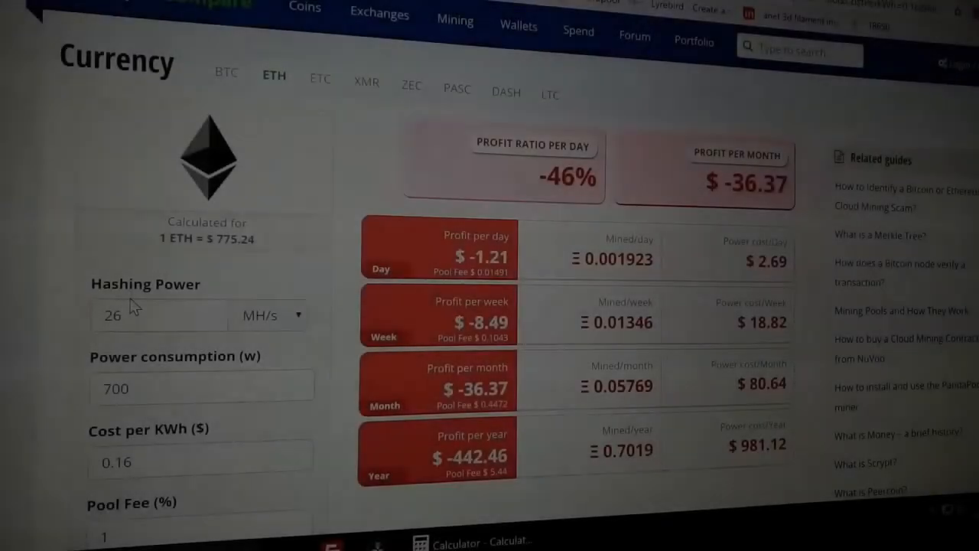
triple_click(113, 315)
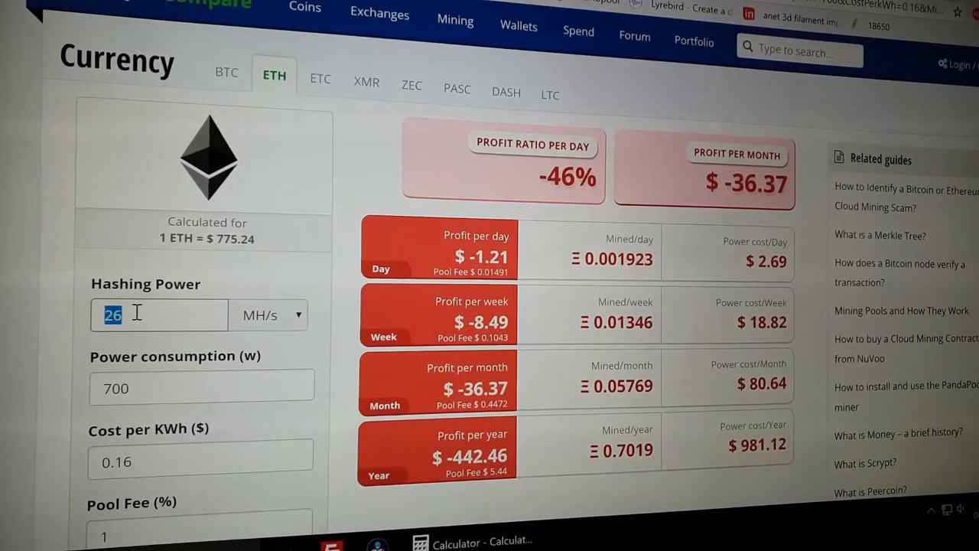
type("30")
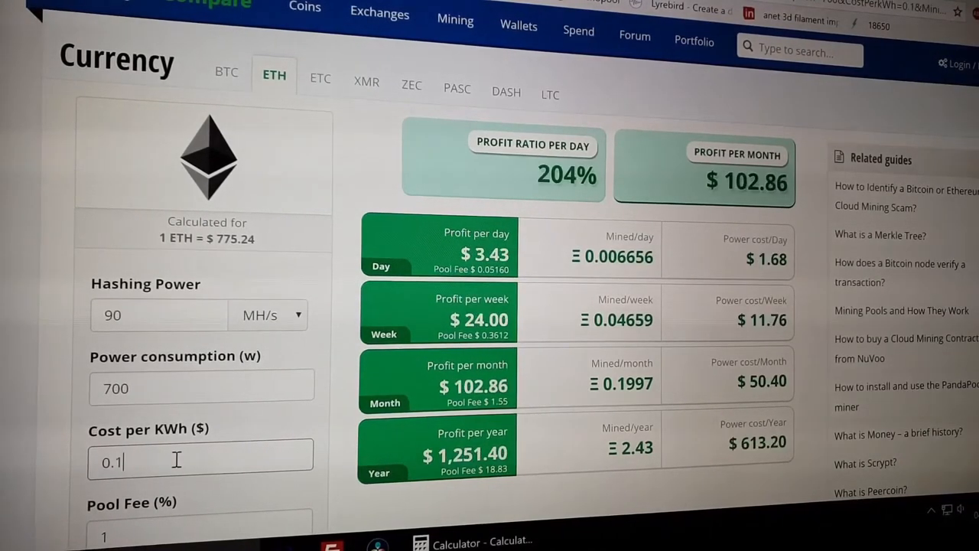
type("8")
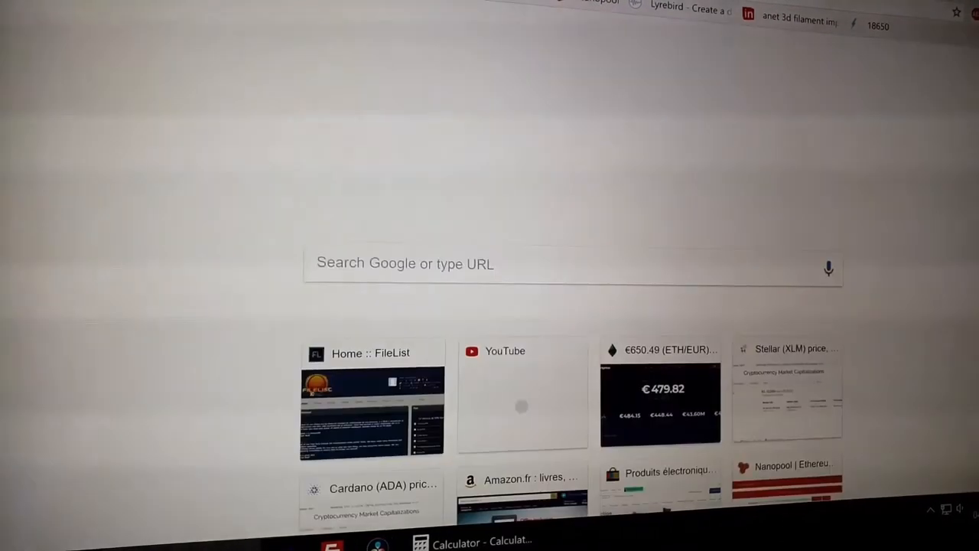
Search 'euro to usd' and convert 2000 euros at the 1.20 rate, giving $2400
left_click(497, 263)
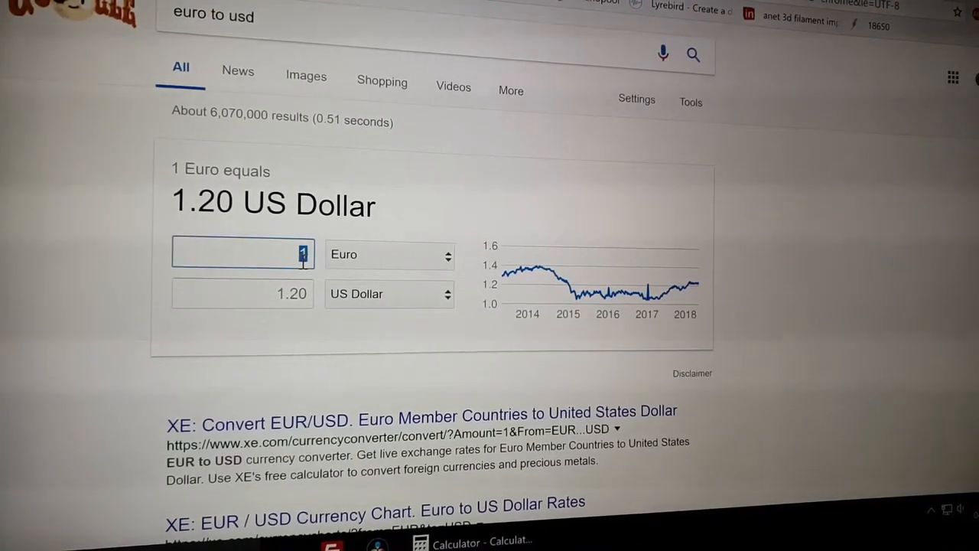
type("2000")
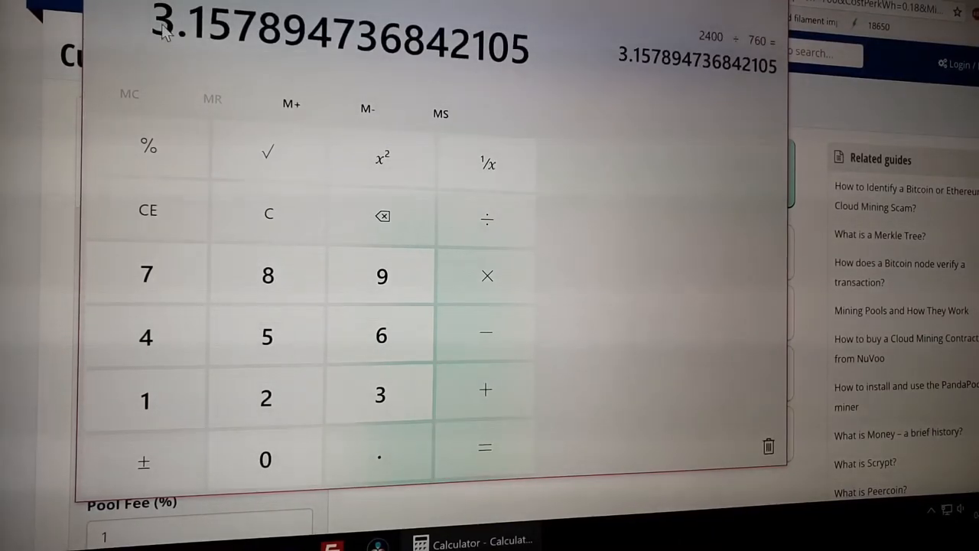
mouse_move(553, 61)
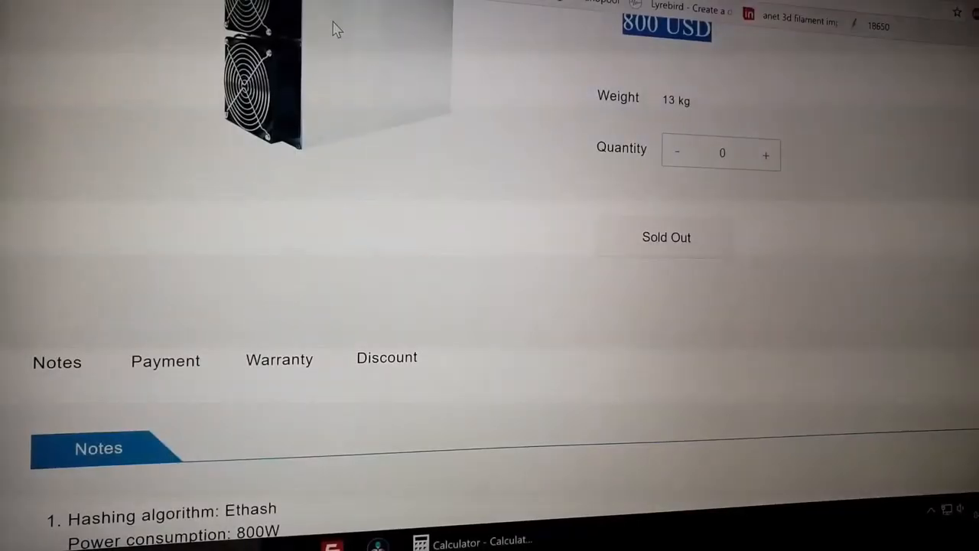
Locate the Antminer E3 notes showing 800 W consumption and select the 180 MH/s hashrate
scroll("up", 3)
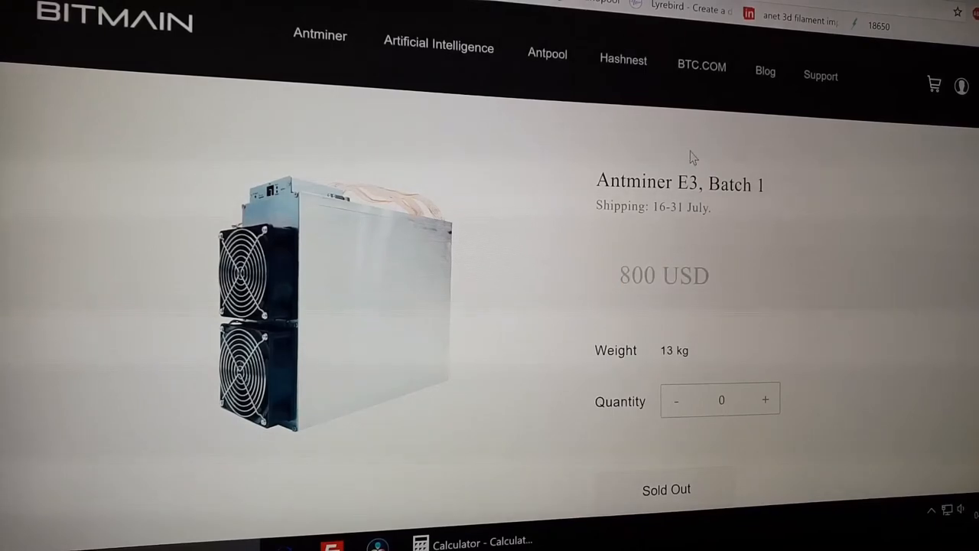
scroll("down", 3)
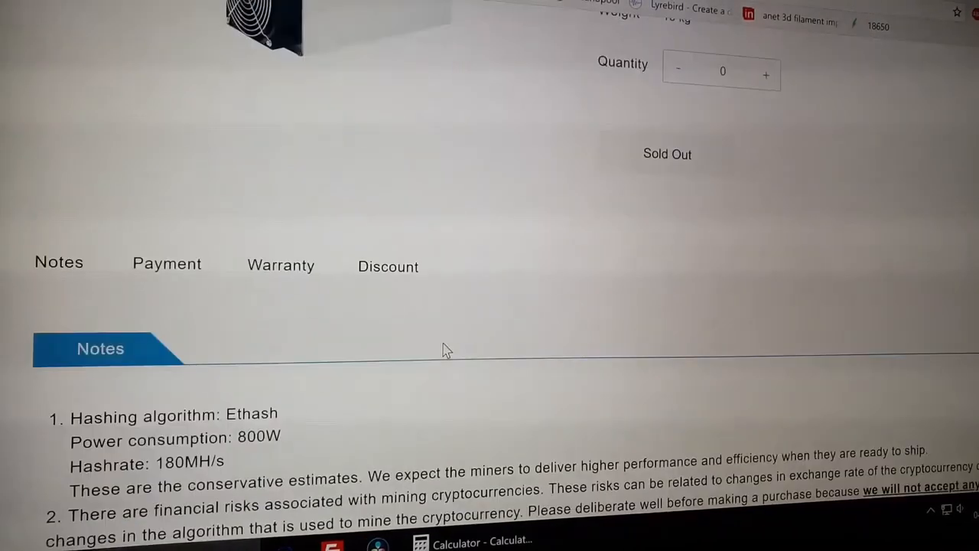
scroll("down", 3)
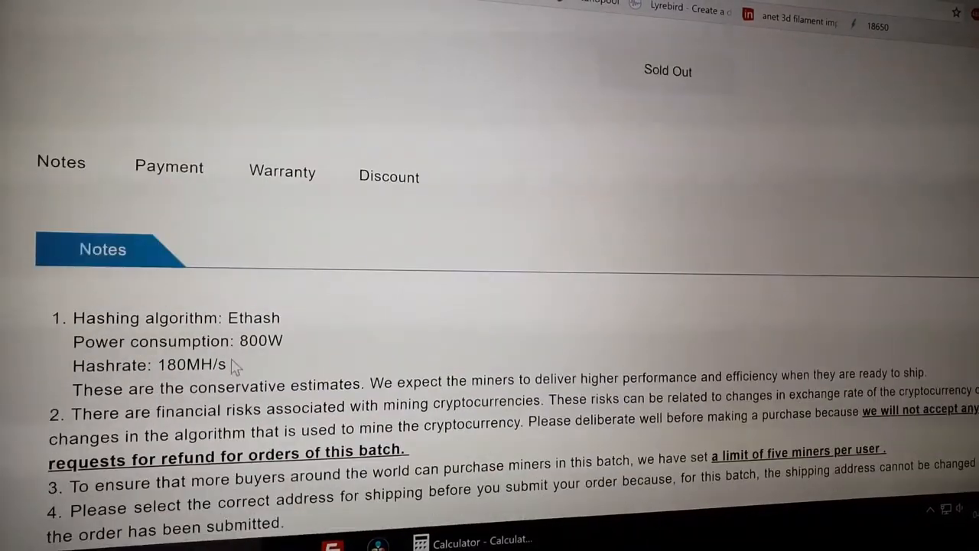
double_click(189, 364)
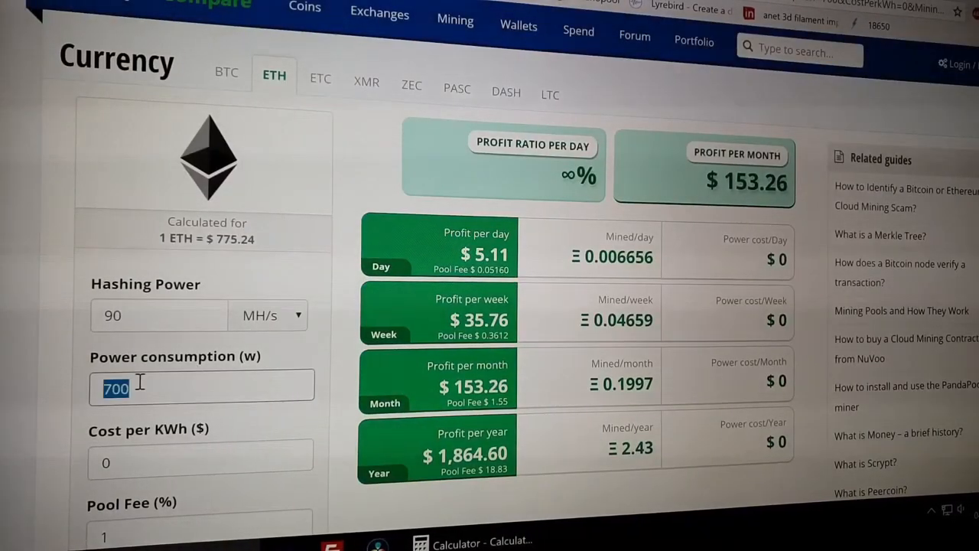
Enter 800 W power, 180 MH/s hashrate and $0.18/kWh to get the Antminer's profit
type("800")
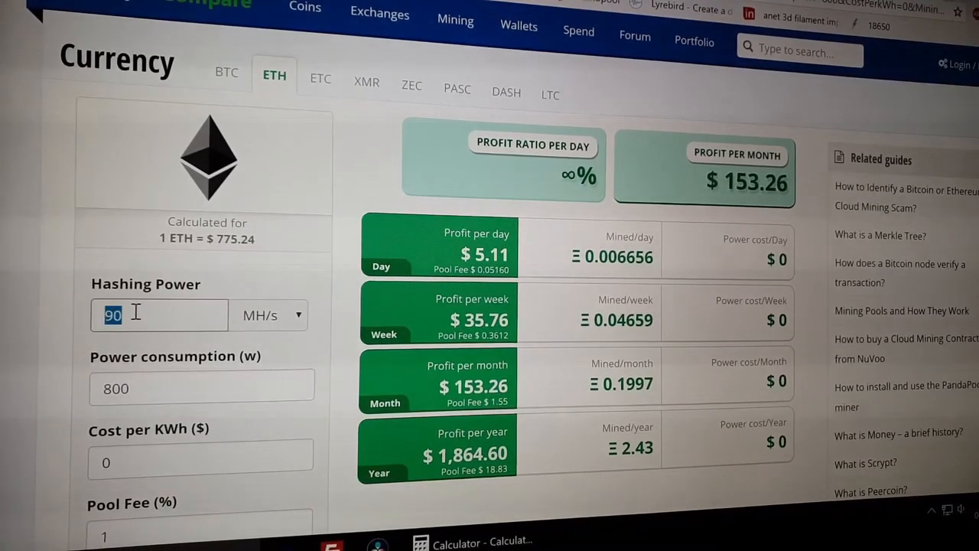
type("180")
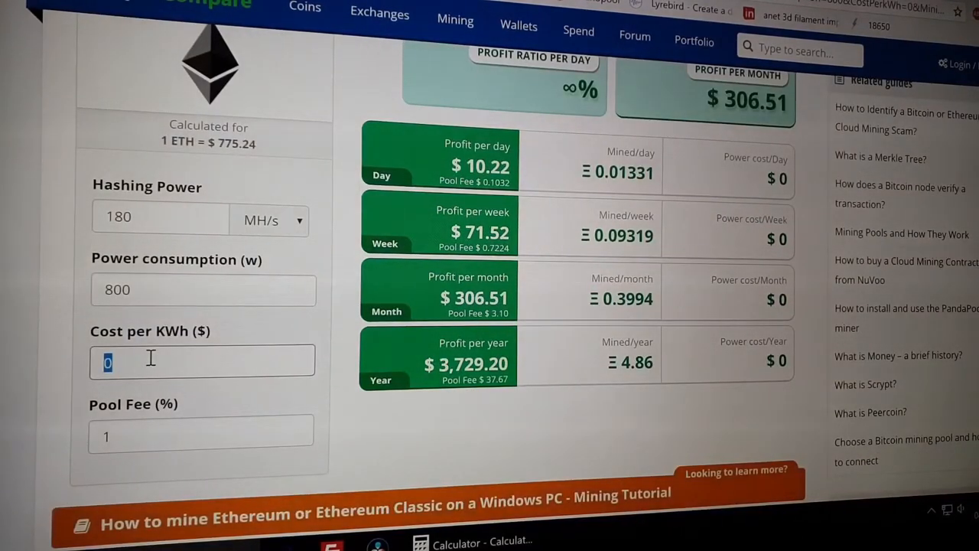
type(".18")
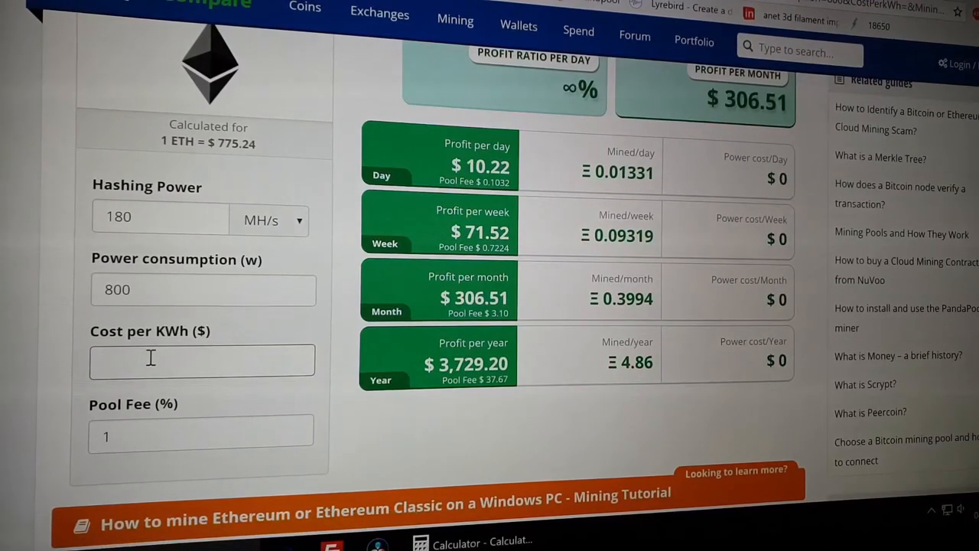
type("0.18")
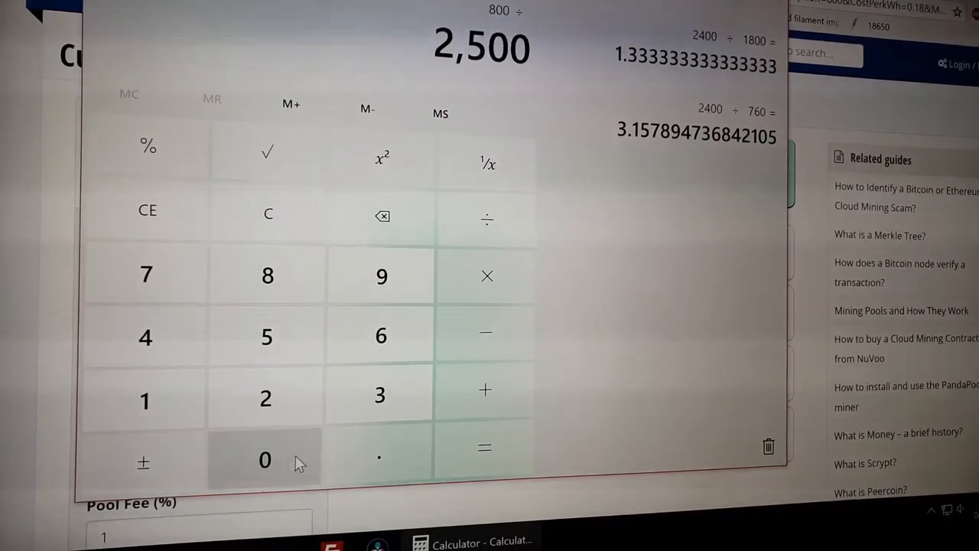
Divide 800 by 2500 in Windows Calculator, giving 0.32 after the 2400 ÷ 1800 ≈ 1.33 result
left_click(486, 221)
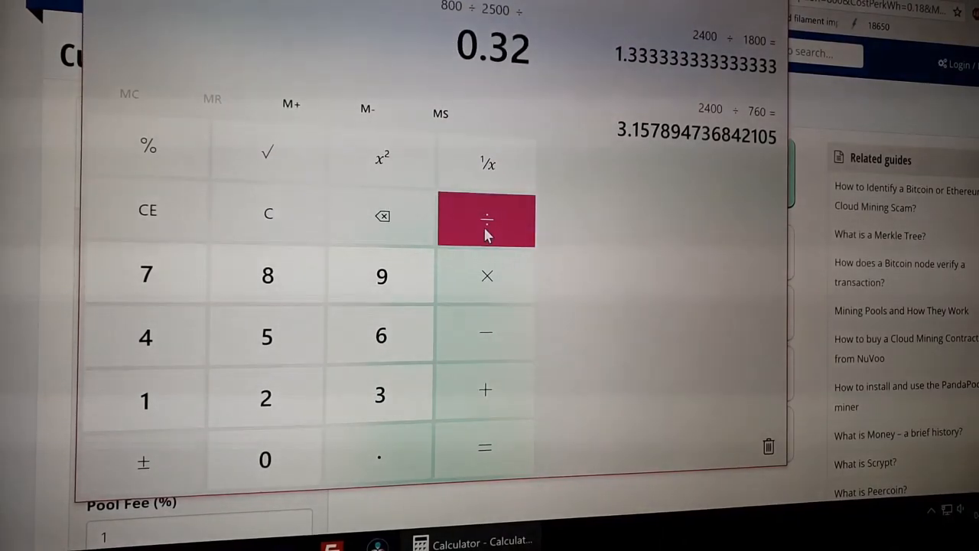
mouse_move(497, 73)
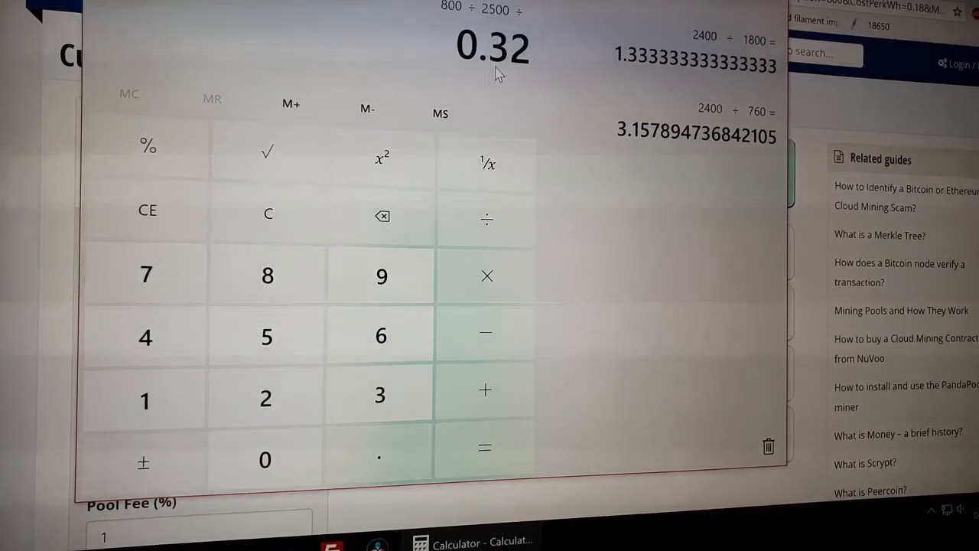